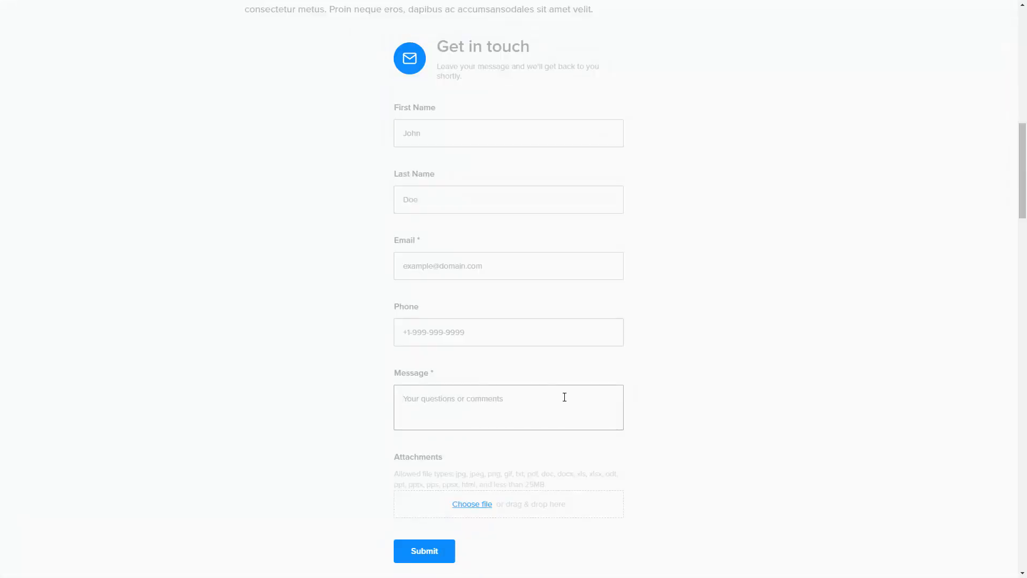
Type 'Hello!' into the Message field of the Get in touch form
{"action": "type", "text": "Hello!"}
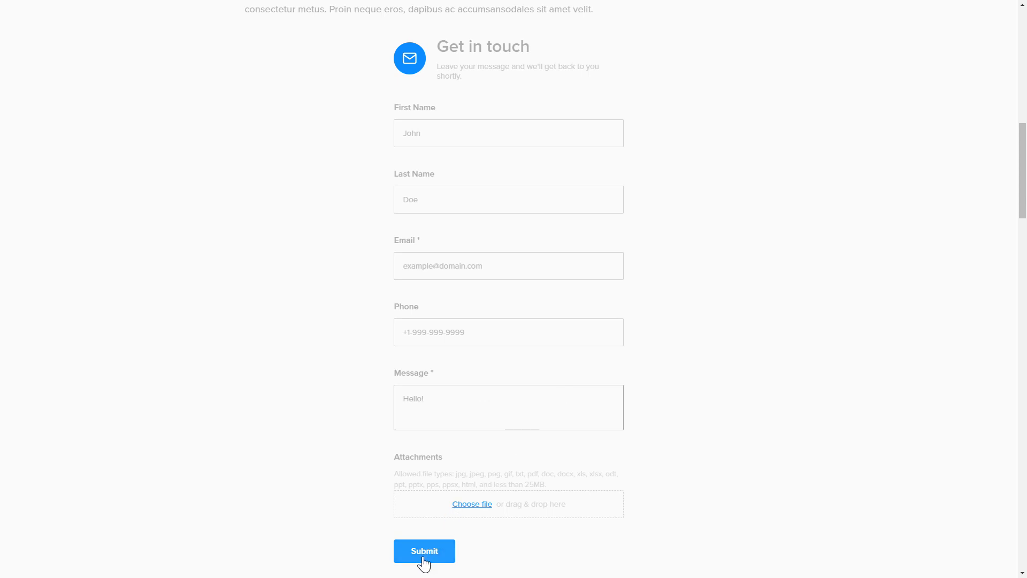
Submit the 'Hello!' message, then open Contact Form from Elfsight's Widgets catalogue
{"action": "left_click", "coordinate": [423, 550]}
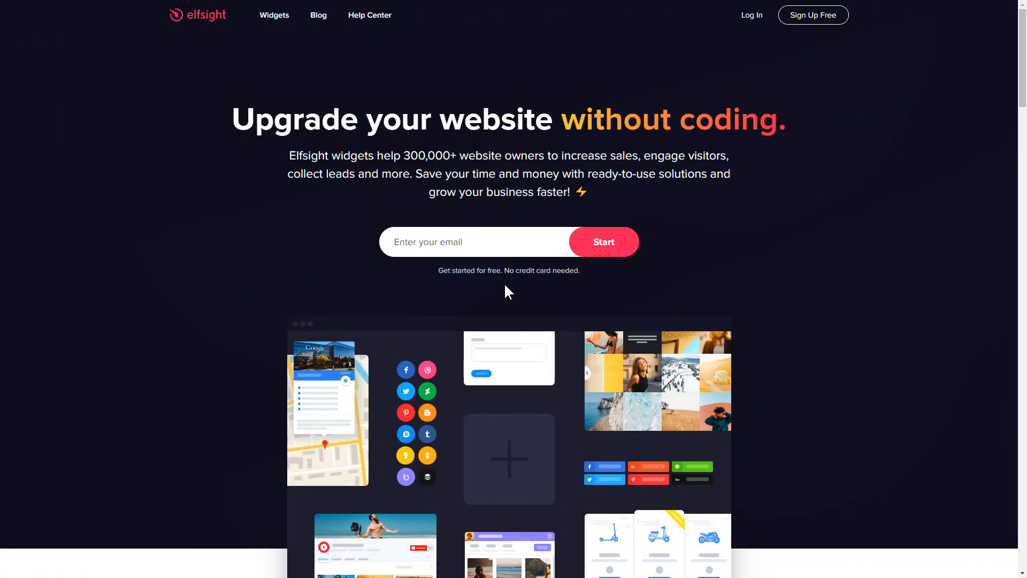
{"action": "mouse_move", "coordinate": [393, 152]}
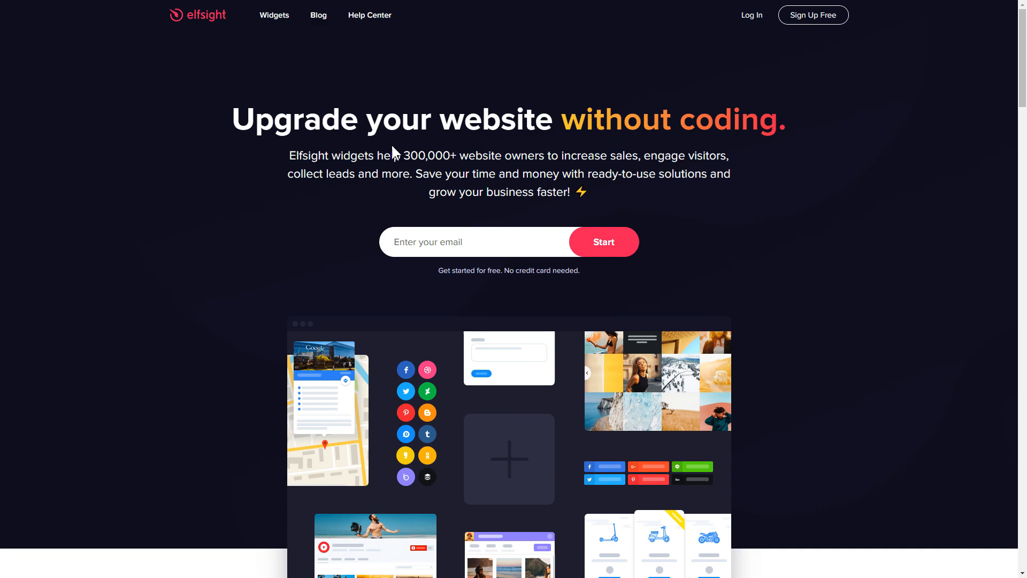
{"action": "left_click", "coordinate": [273, 15]}
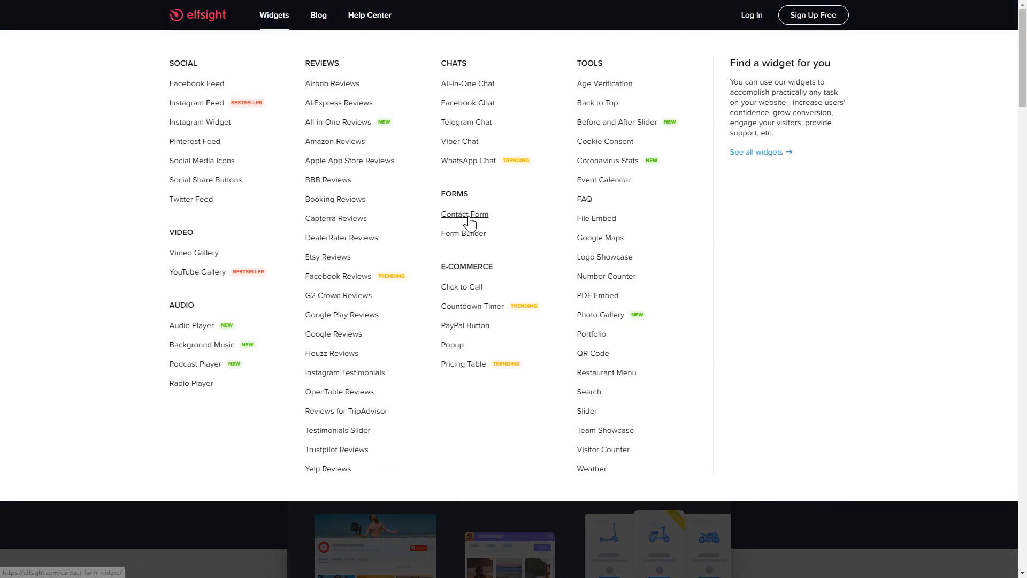
{"action": "left_click", "coordinate": [465, 214]}
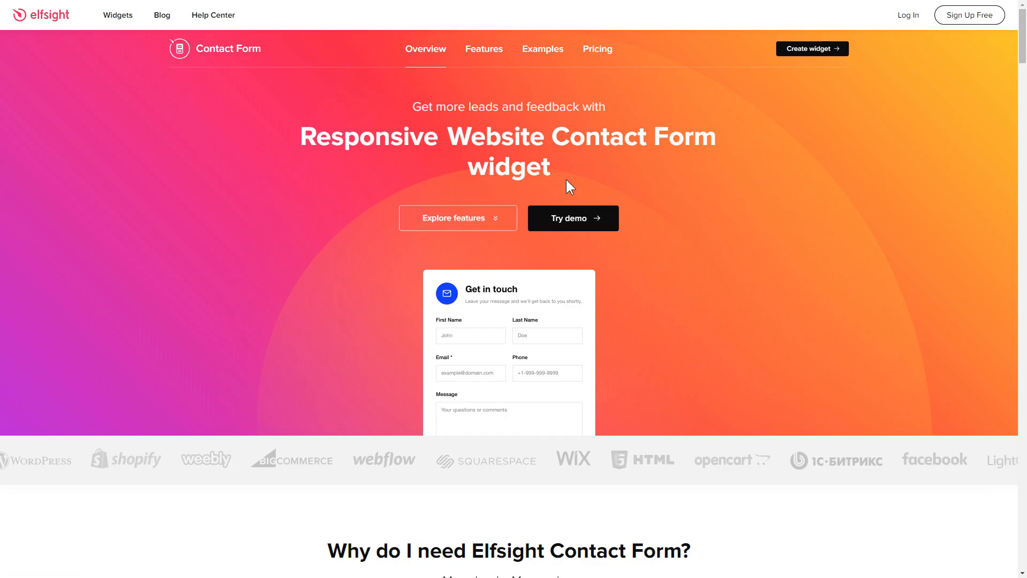
Create a widget, preview the Floating Form template, then return to Simple Form
{"action": "left_click", "coordinate": [810, 48]}
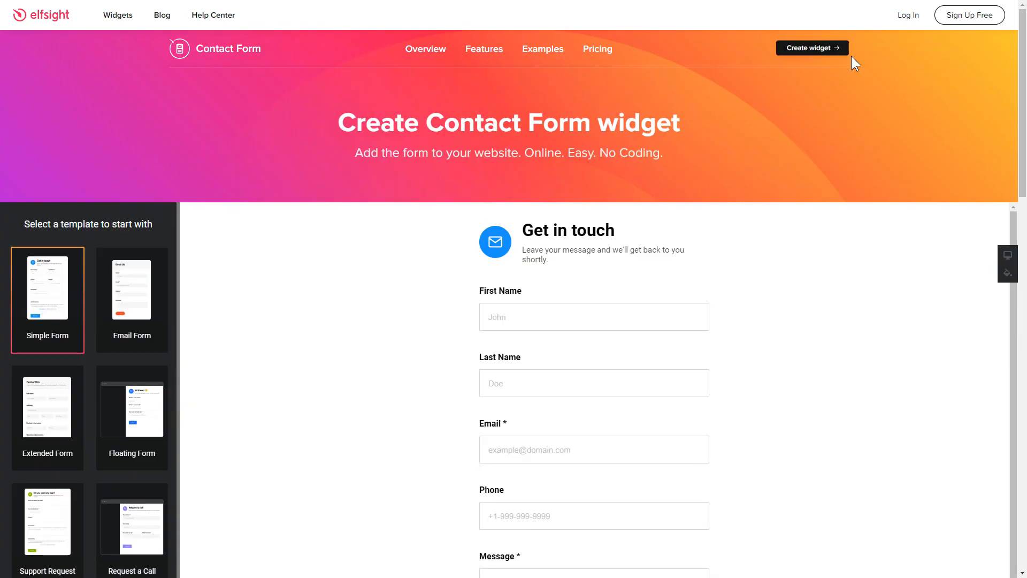
{"action": "scroll", "scroll_direction": "down", "scroll_amount": 3}
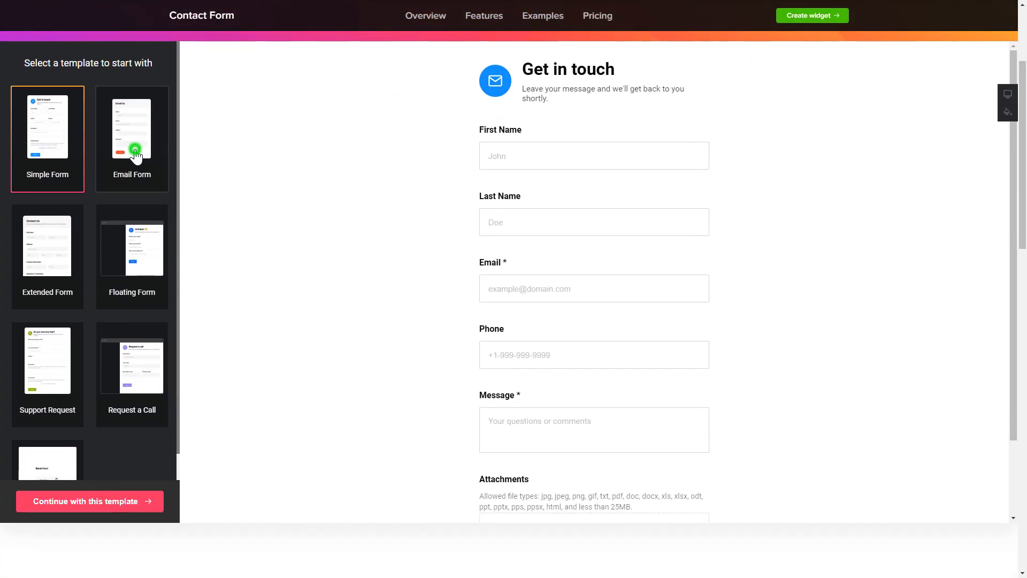
{"action": "left_click", "coordinate": [131, 249]}
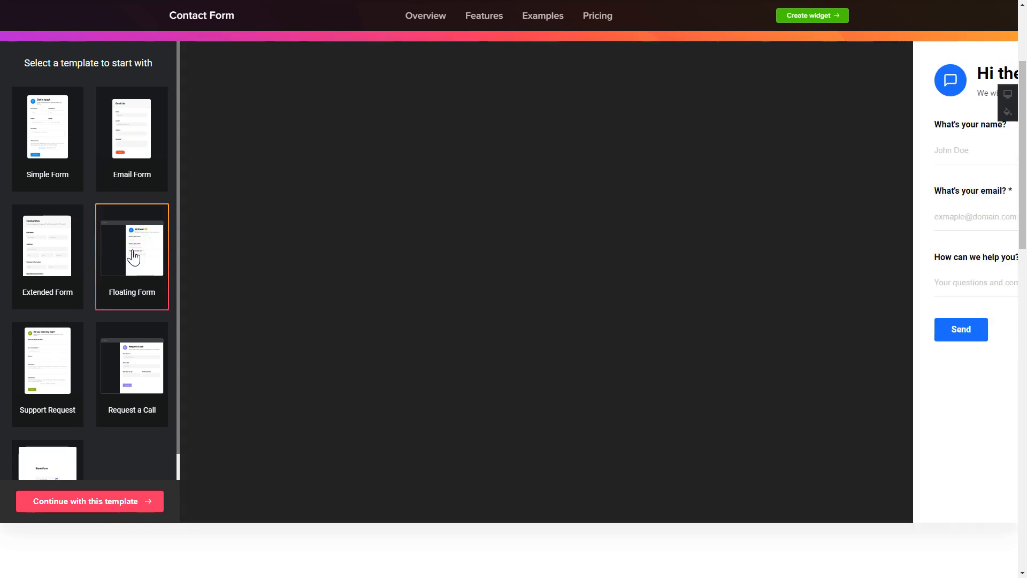
{"action": "left_click", "coordinate": [47, 124]}
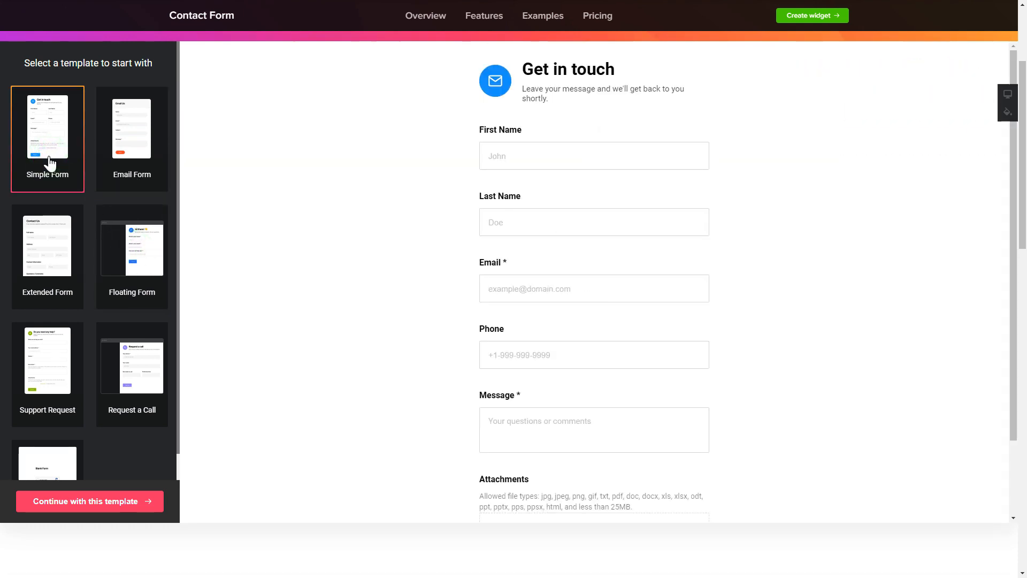
Continue with the Simple Form template and inspect the First Name field's settings
{"action": "left_click", "coordinate": [89, 502]}
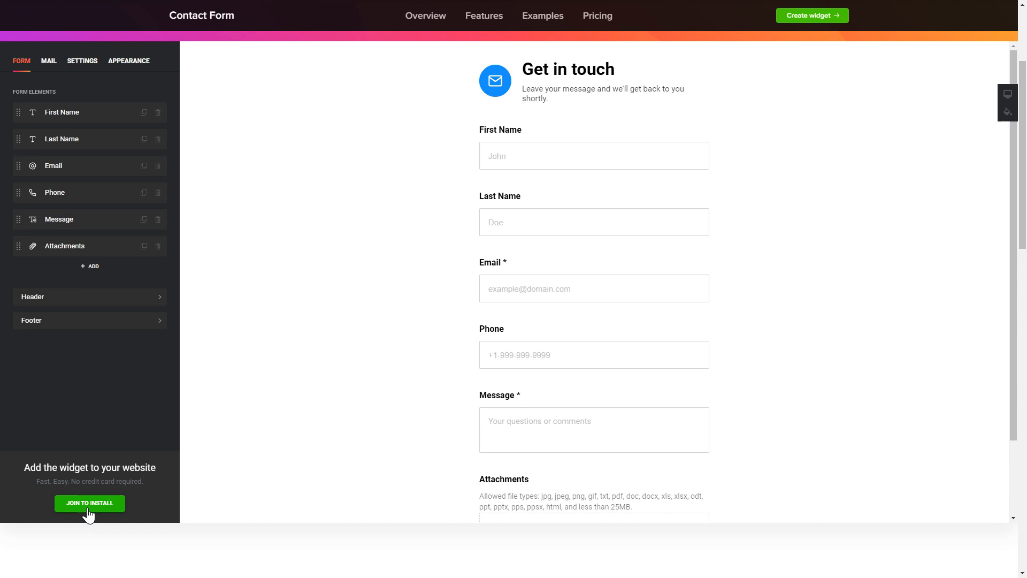
{"action": "left_click", "coordinate": [62, 112]}
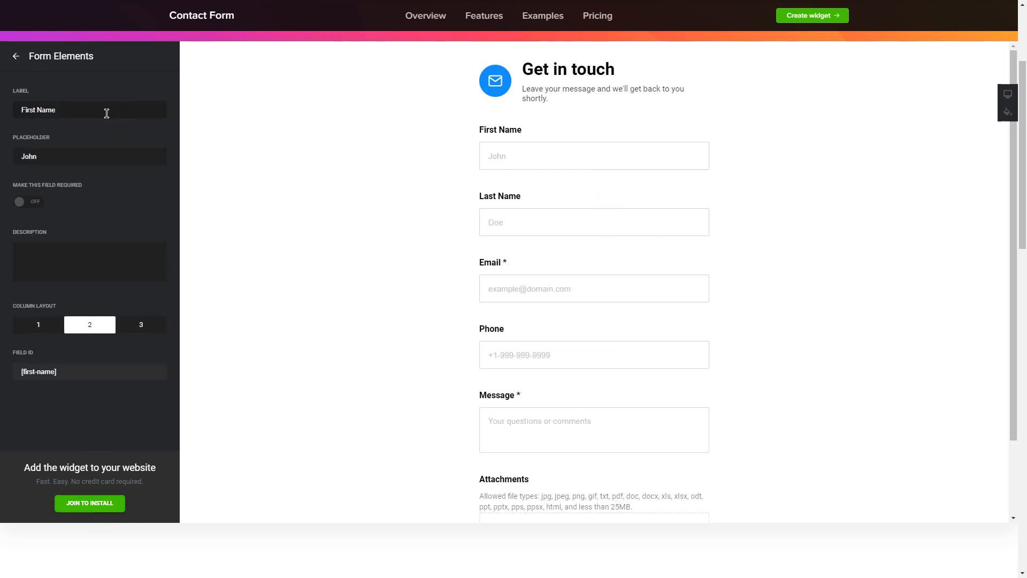
{"action": "left_click", "coordinate": [15, 55]}
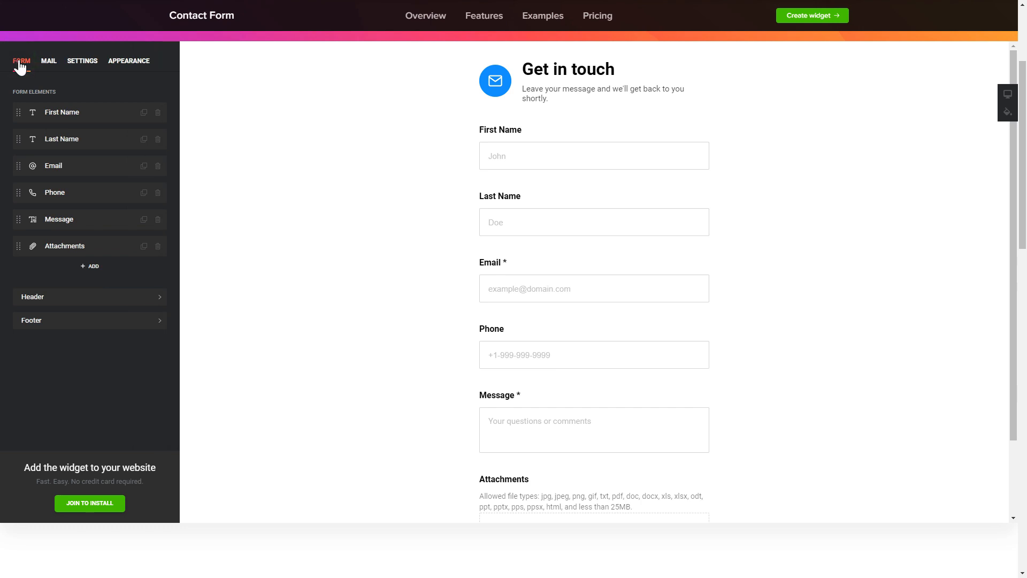
Browse the Mail, Settings and Appearance tabs, then return to the Form tab
{"action": "left_click", "coordinate": [49, 60]}
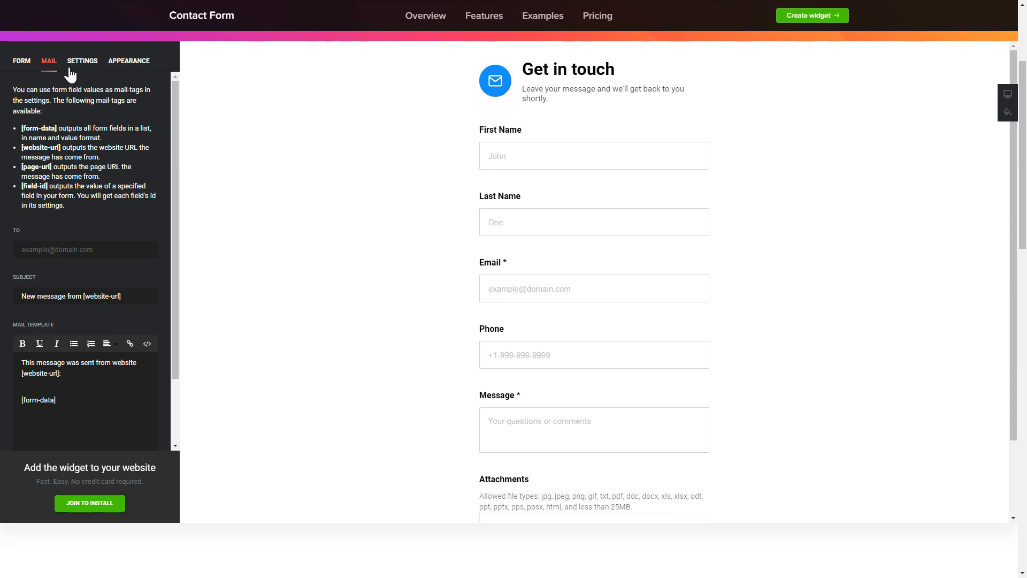
{"action": "left_click", "coordinate": [82, 61]}
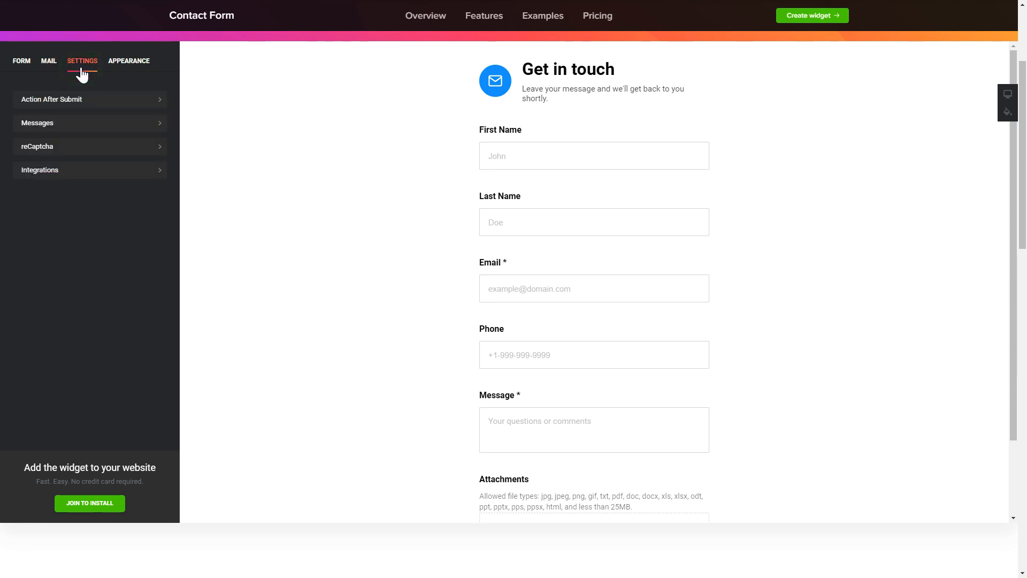
{"action": "left_click", "coordinate": [128, 60]}
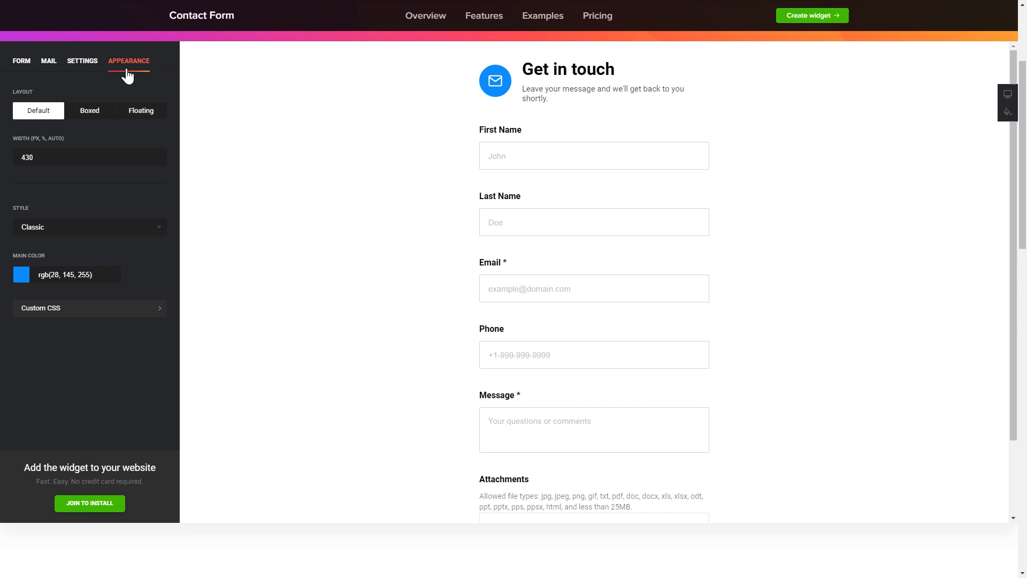
{"action": "left_click", "coordinate": [21, 61]}
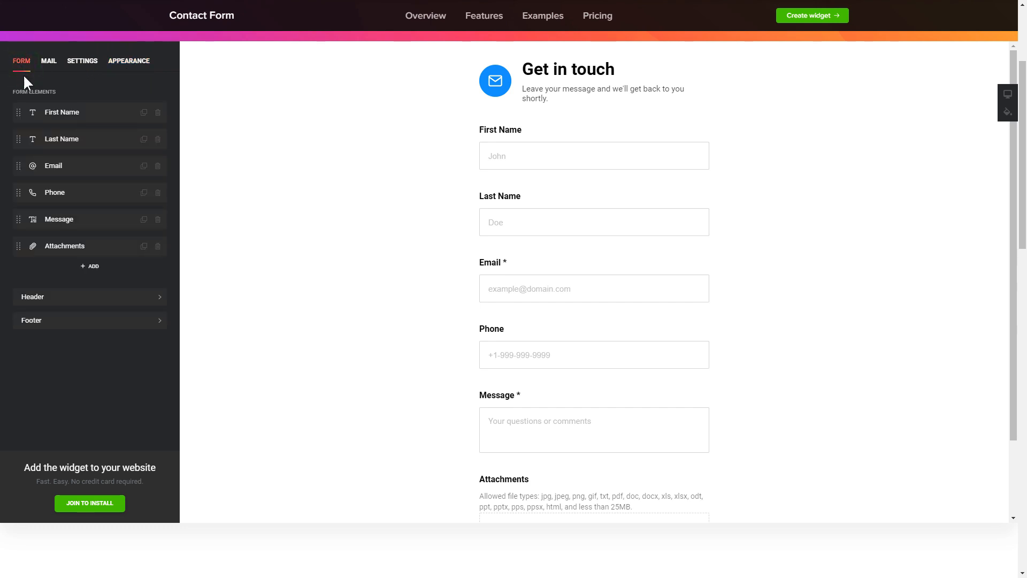
Start installing the widget, sign up using 'example', and save the widget
{"action": "left_click", "coordinate": [89, 503]}
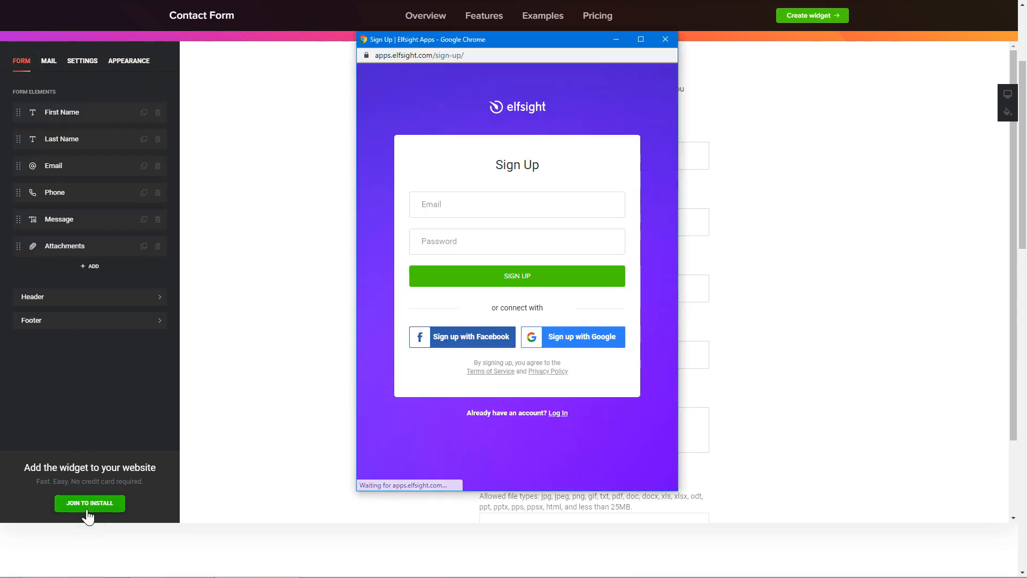
{"action": "type", "text": "example@elfsight.com"}
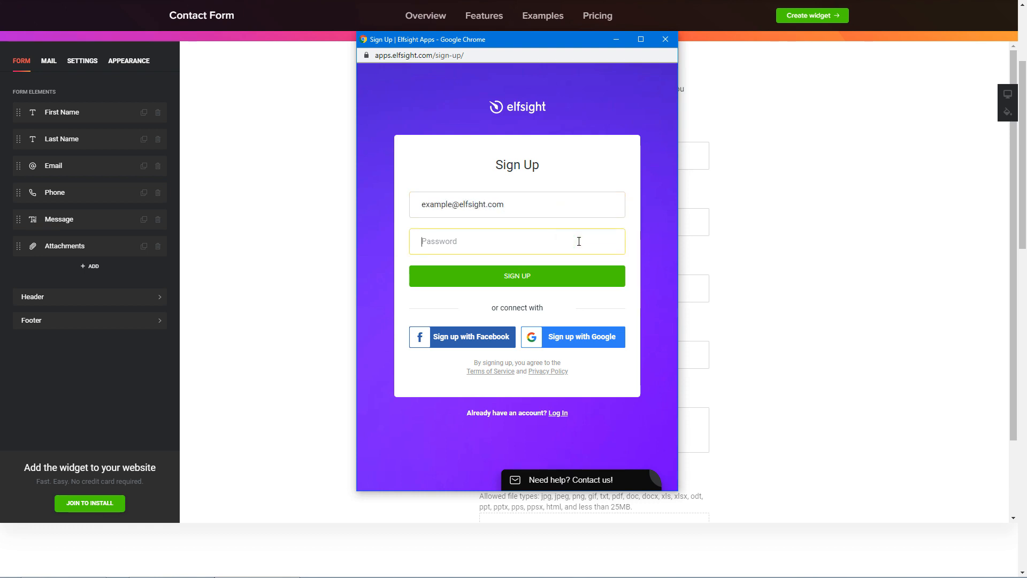
{"action": "left_click", "coordinate": [517, 275]}
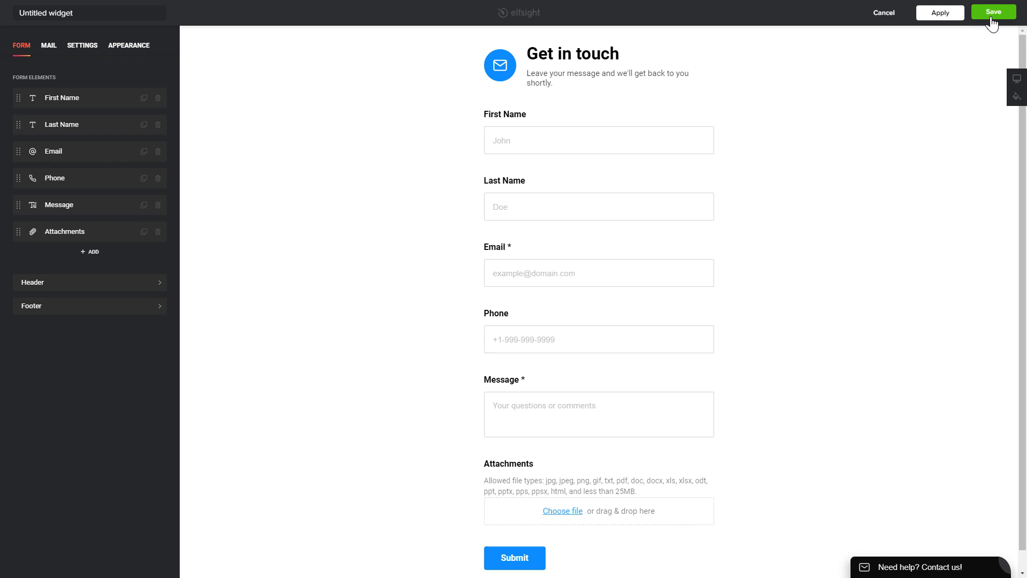
{"action": "left_click", "coordinate": [993, 12]}
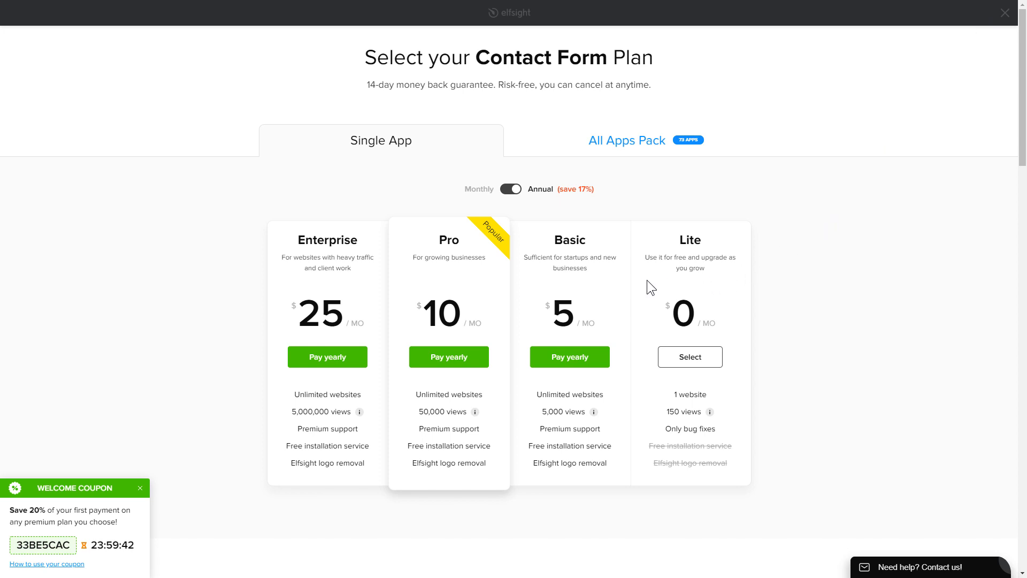
{"action": "mouse_move", "coordinate": [214, 310]}
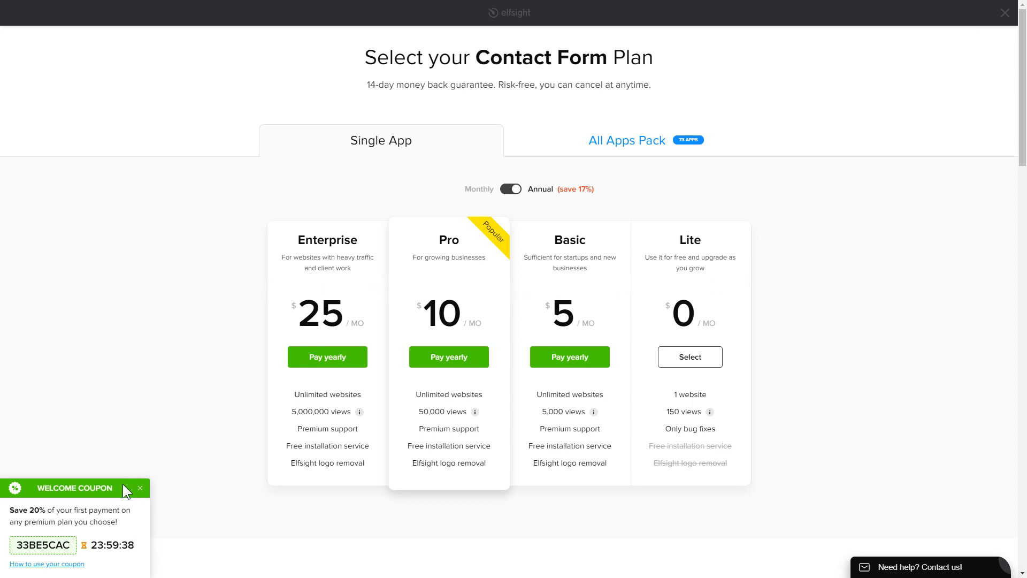
{"action": "mouse_move", "coordinate": [692, 373]}
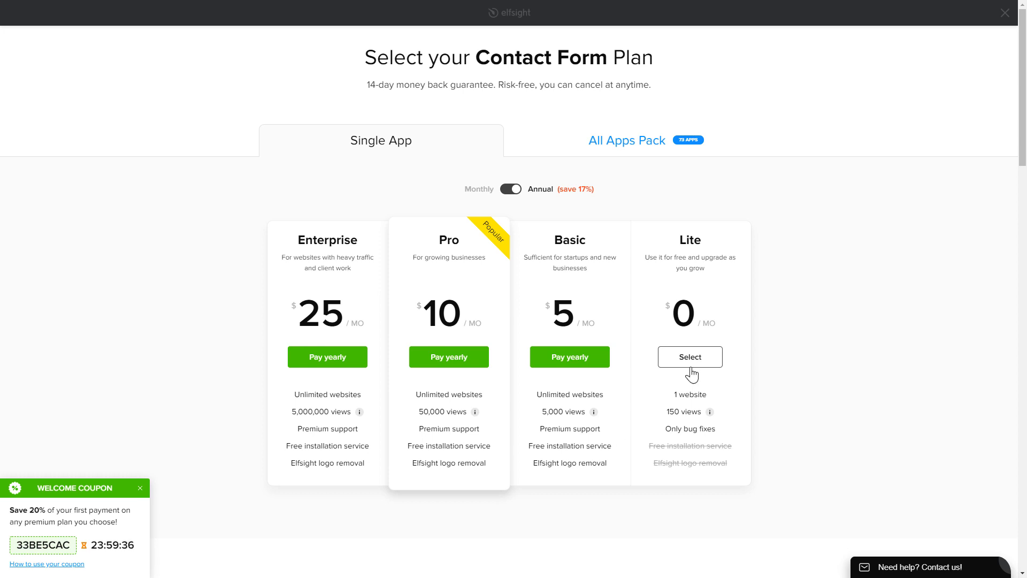
Select the free Lite plan and copy the widget's embed code
{"action": "left_click", "coordinate": [689, 356]}
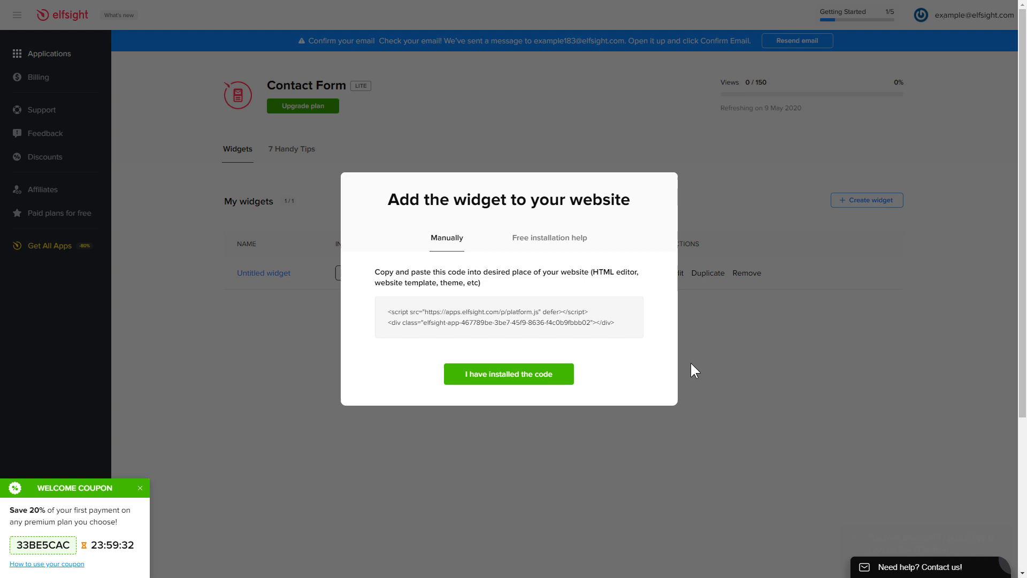
{"action": "left_click", "coordinate": [508, 317]}
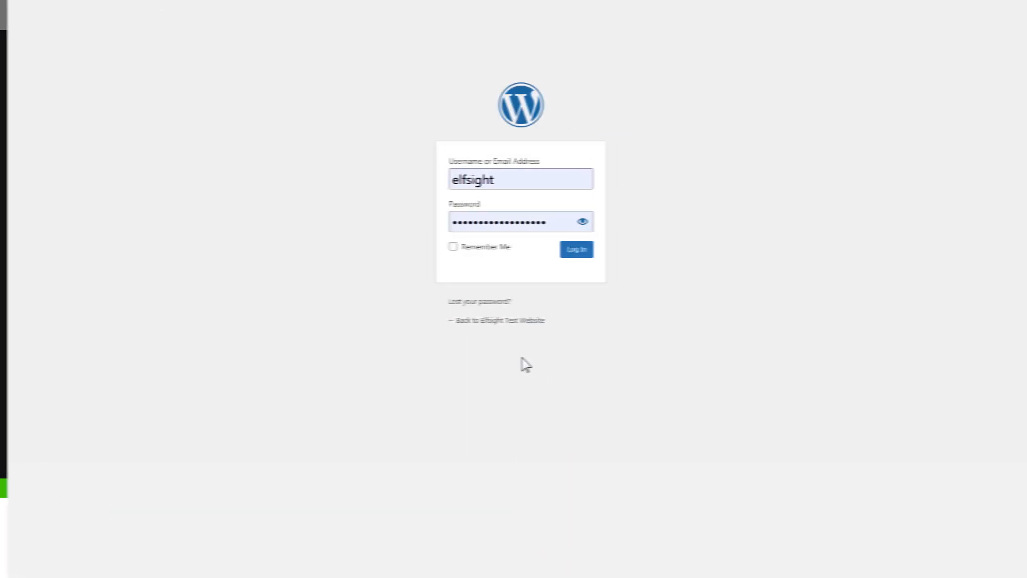
Log in to the WordPress test site and view its Pages list
{"action": "left_click", "coordinate": [575, 248]}
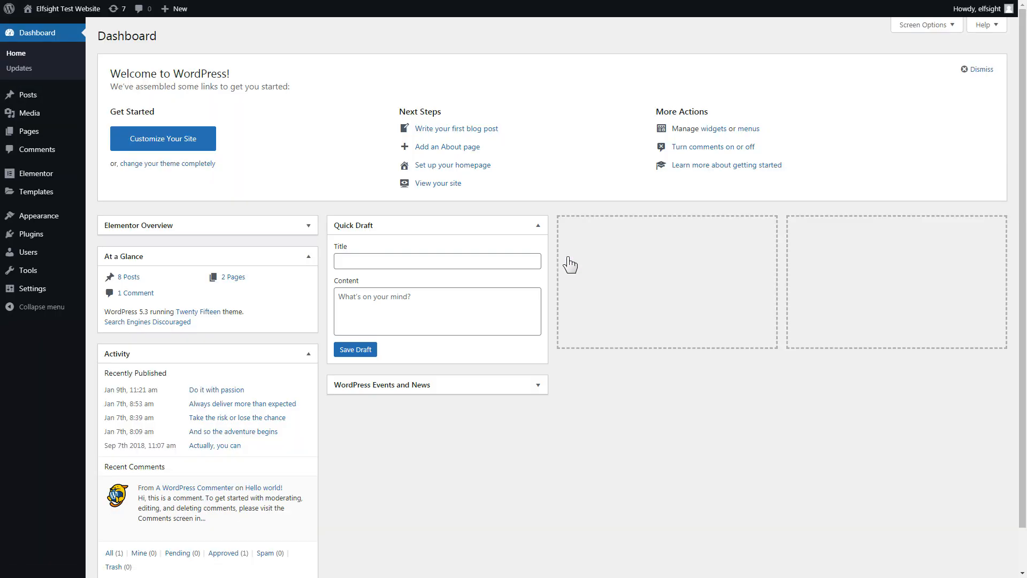
{"action": "mouse_move", "coordinate": [59, 144]}
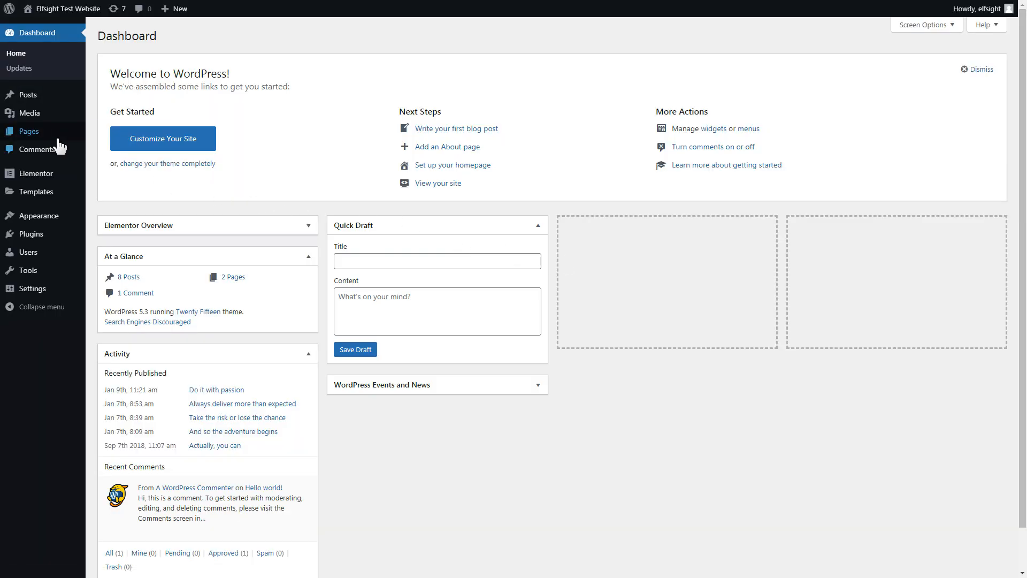
{"action": "left_click", "coordinate": [29, 130]}
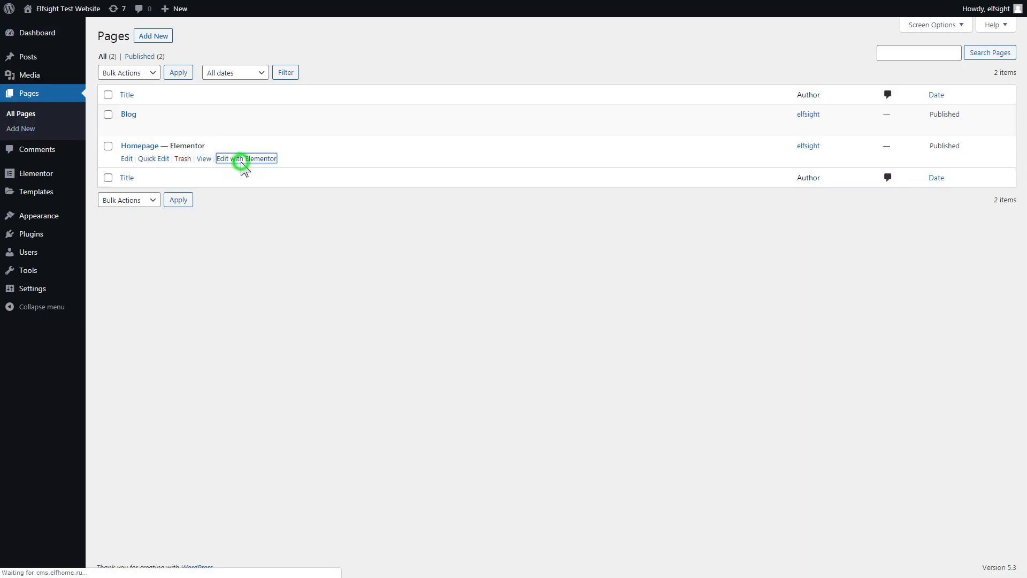
Open the Homepage in Elementor, add the embed code in an HTML element, and update
{"action": "left_click", "coordinate": [247, 158]}
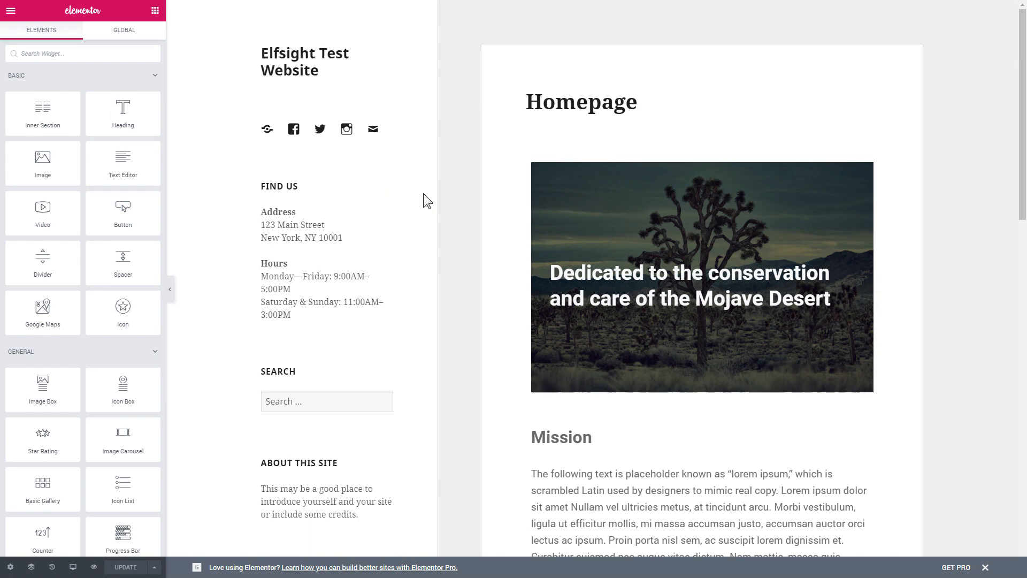
{"action": "scroll", "scroll_direction": "down", "scroll_amount": 3}
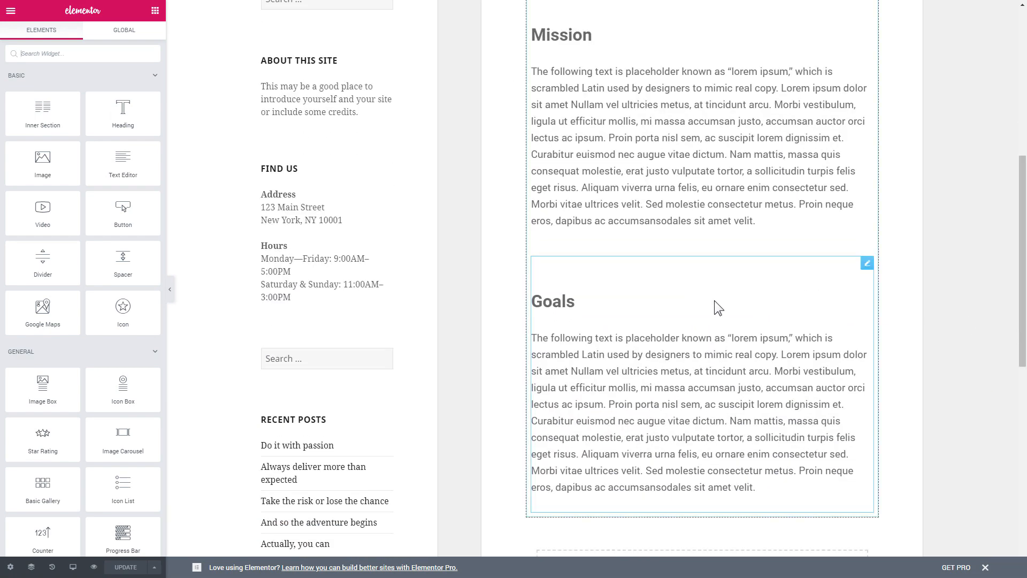
{"action": "scroll", "scroll_direction": "down", "scroll_amount": 3}
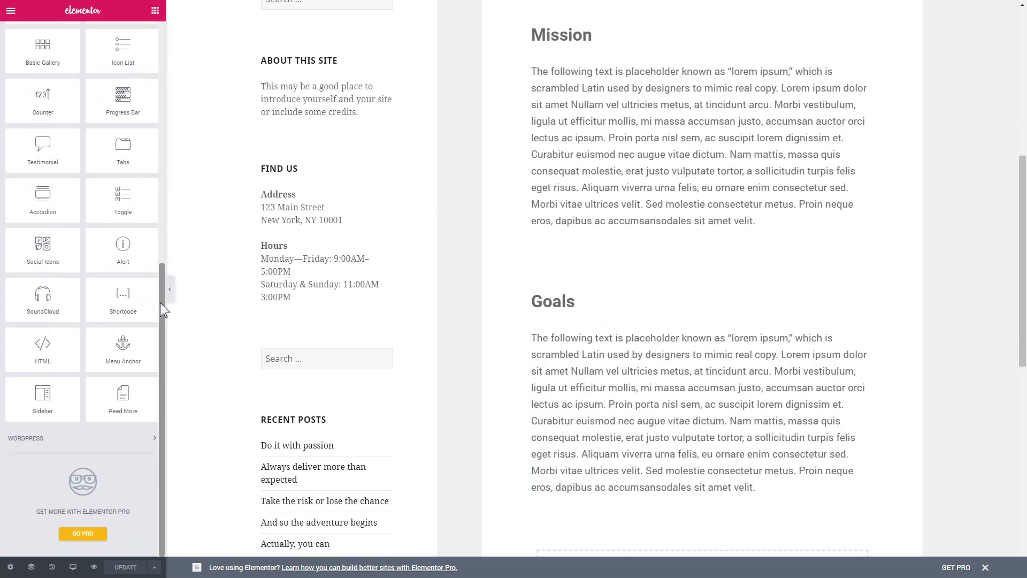
{"action": "mouse_move", "coordinate": [42, 350]}
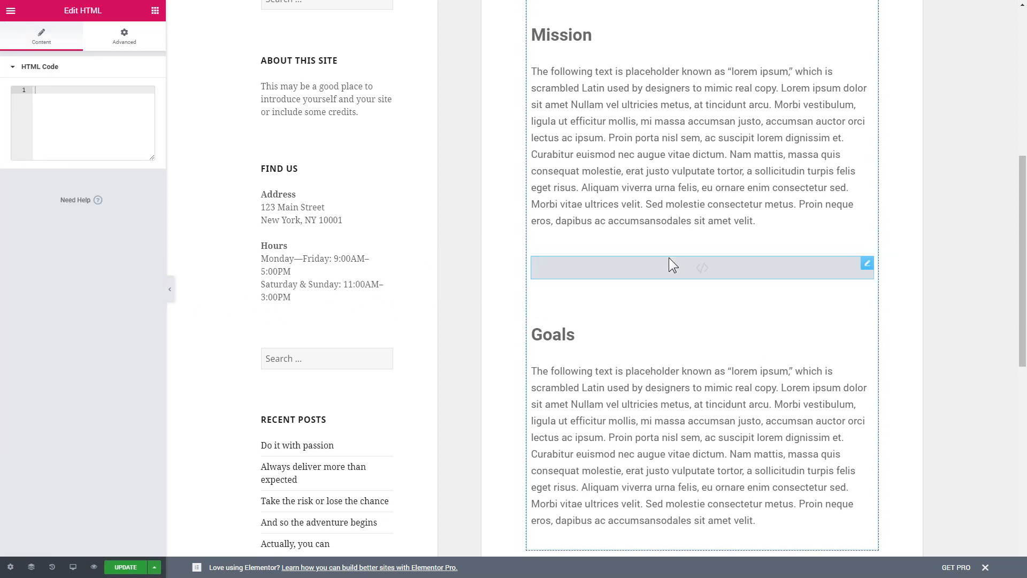
{"action": "left_click", "coordinate": [81, 118]}
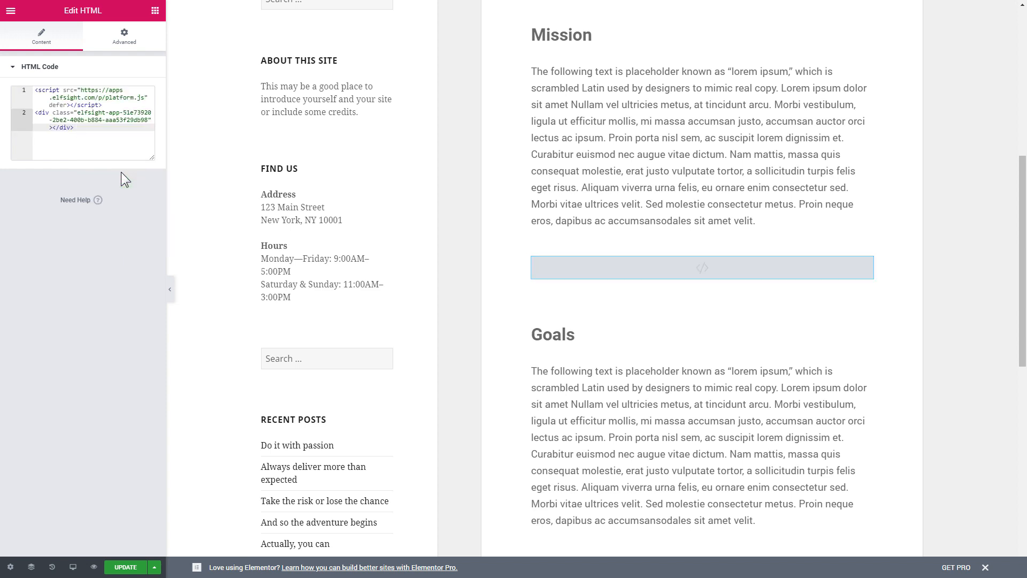
{"action": "mouse_move", "coordinate": [122, 460]}
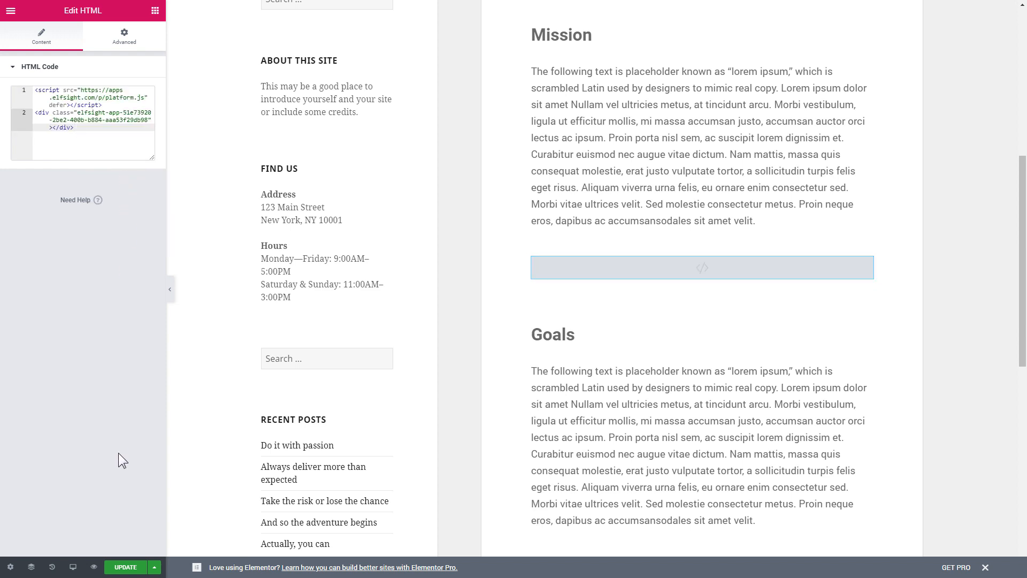
{"action": "left_click", "coordinate": [125, 567]}
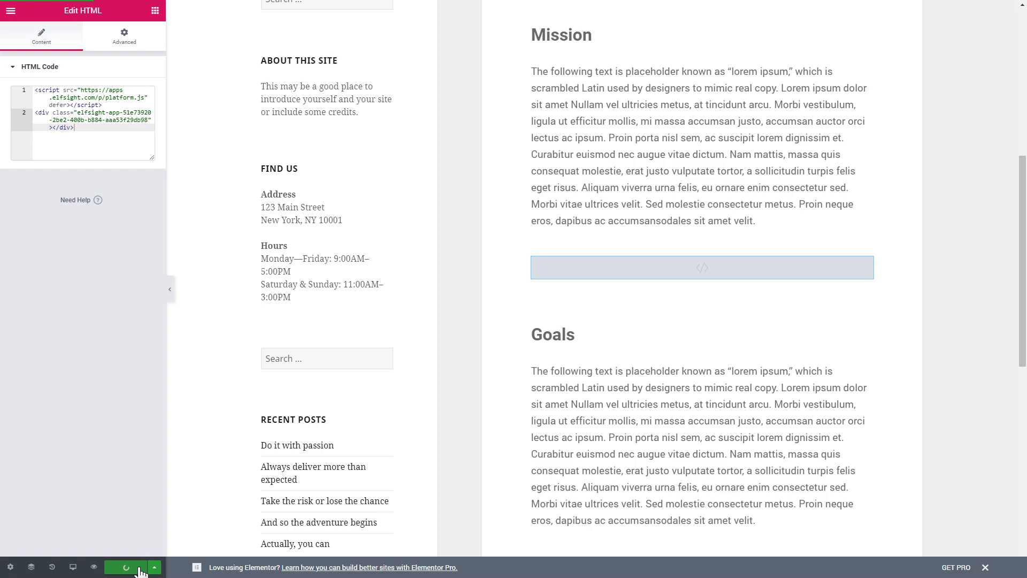
Open the live Homepage, scroll to the Get in touch form, and type 'Hello!'
{"action": "left_click", "coordinate": [125, 566]}
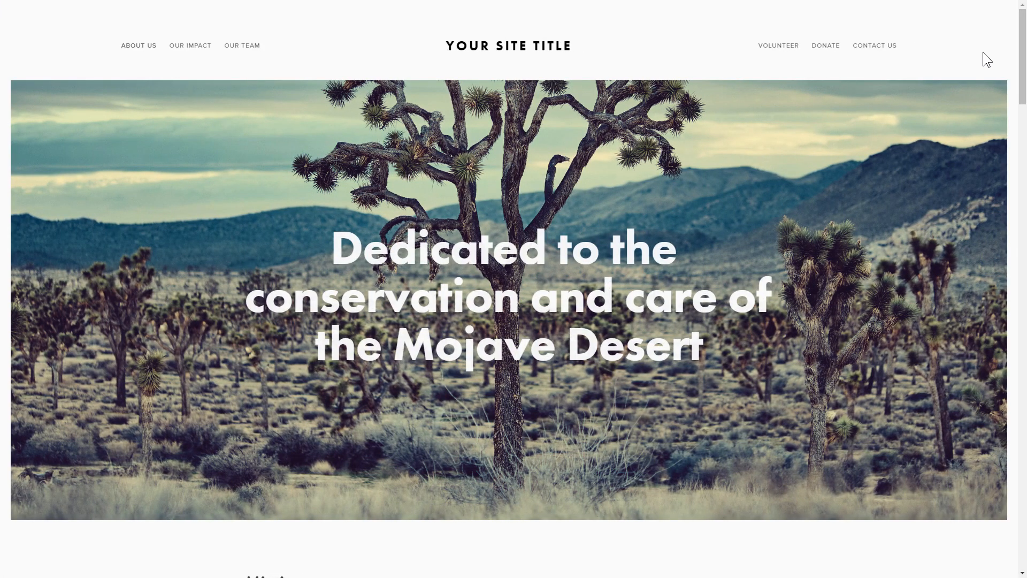
{"action": "scroll", "scroll_direction": "down", "scroll_amount": 3}
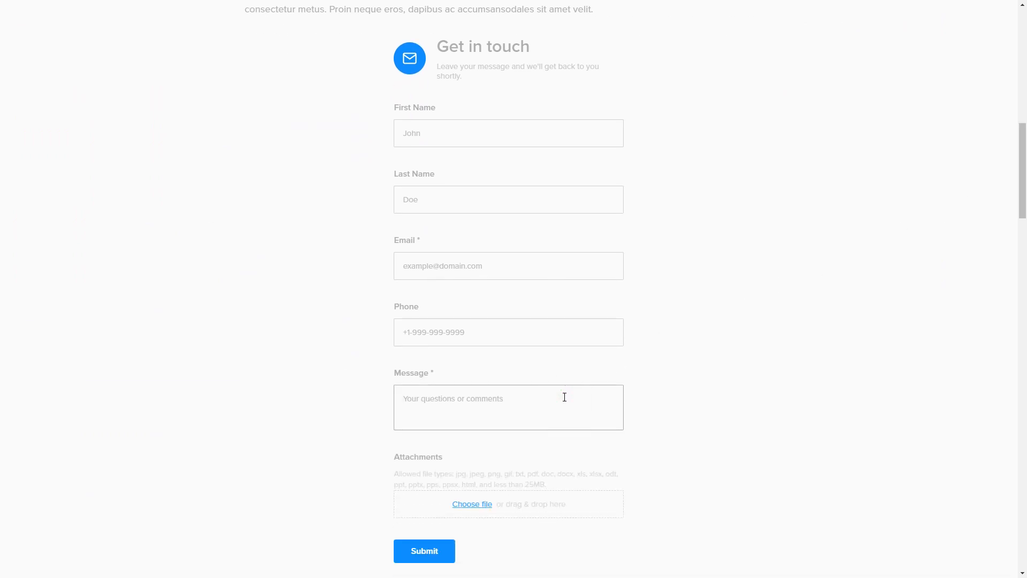
{"action": "type", "text": "Hello!"}
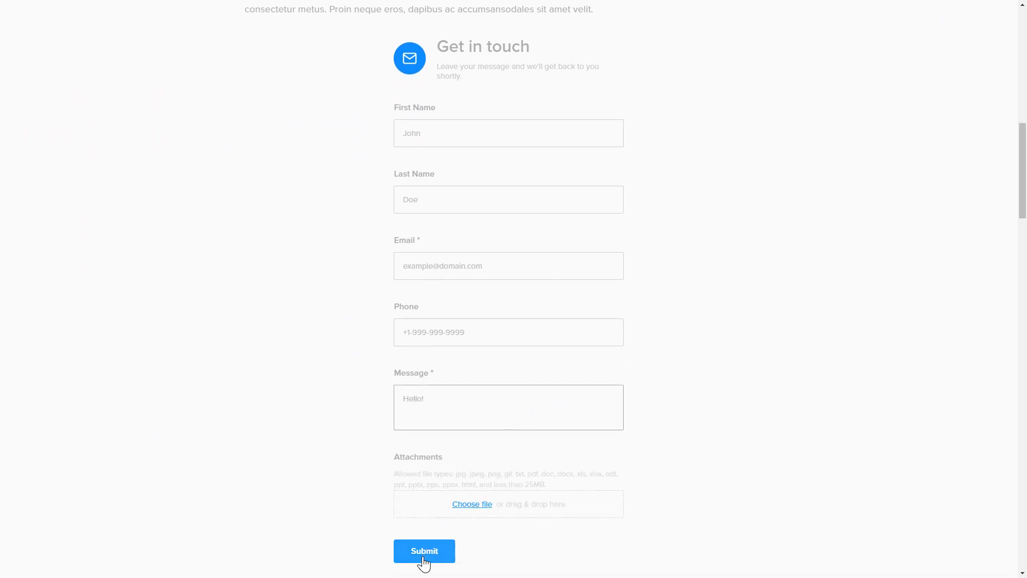